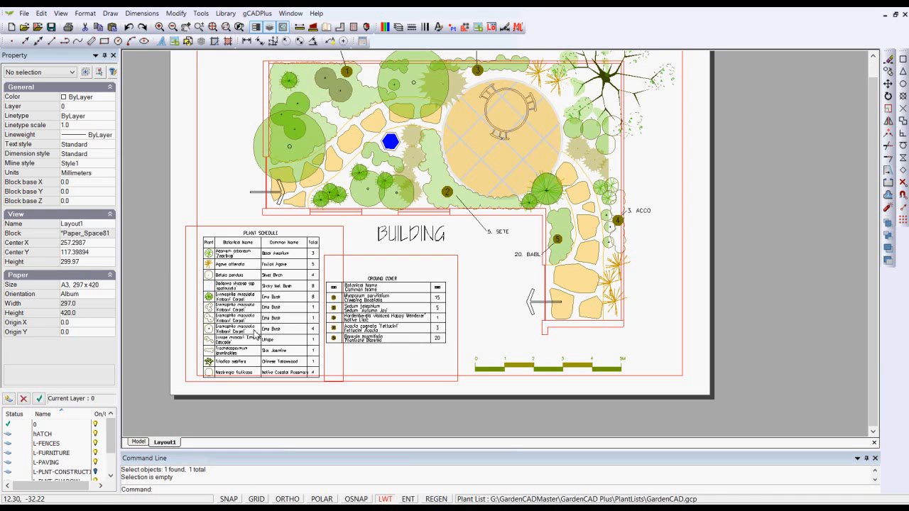
mouse_move(589, 306)
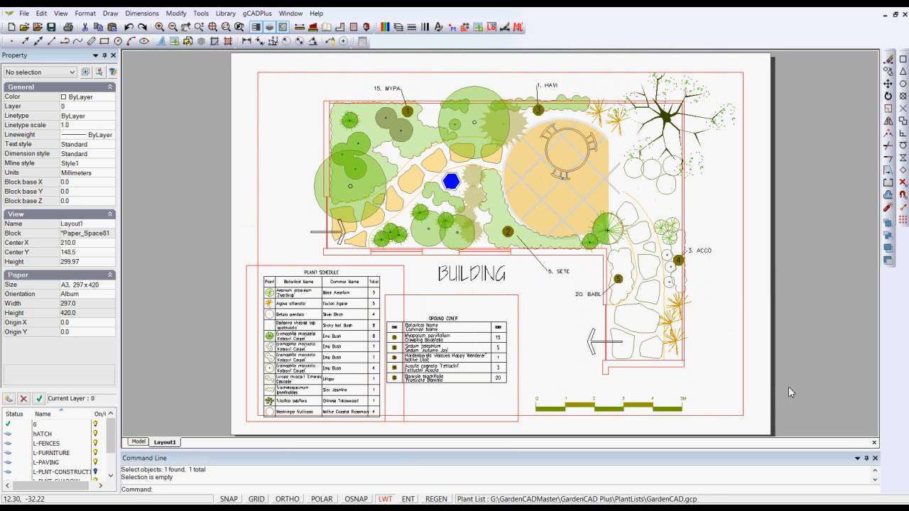
mouse_move(767, 354)
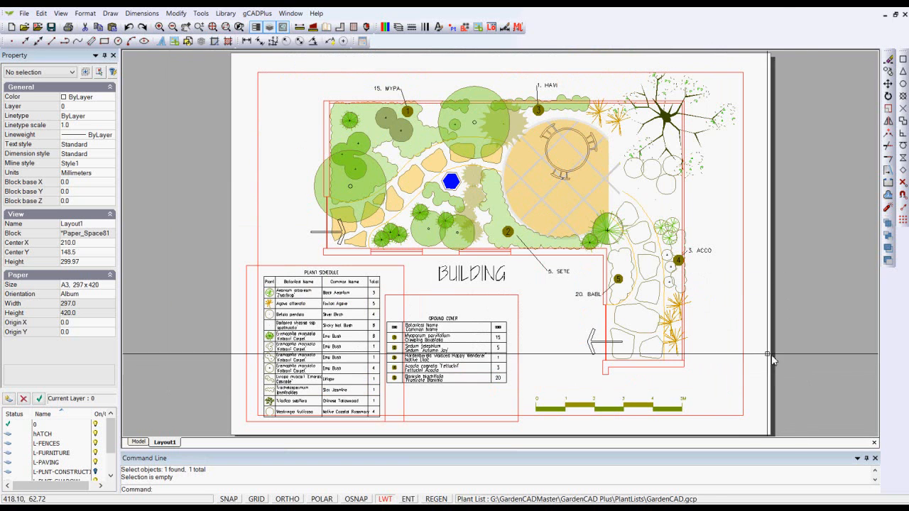
mouse_move(746, 375)
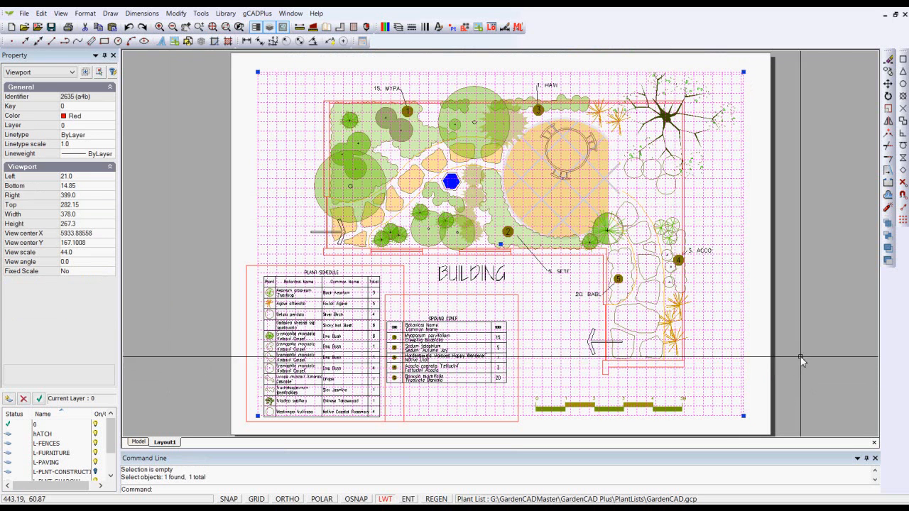
mouse_move(837, 349)
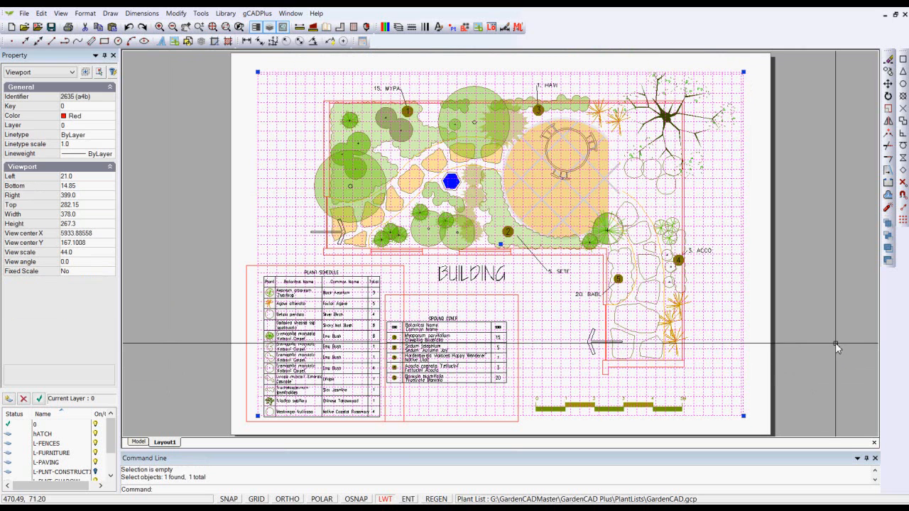
mouse_move(837, 345)
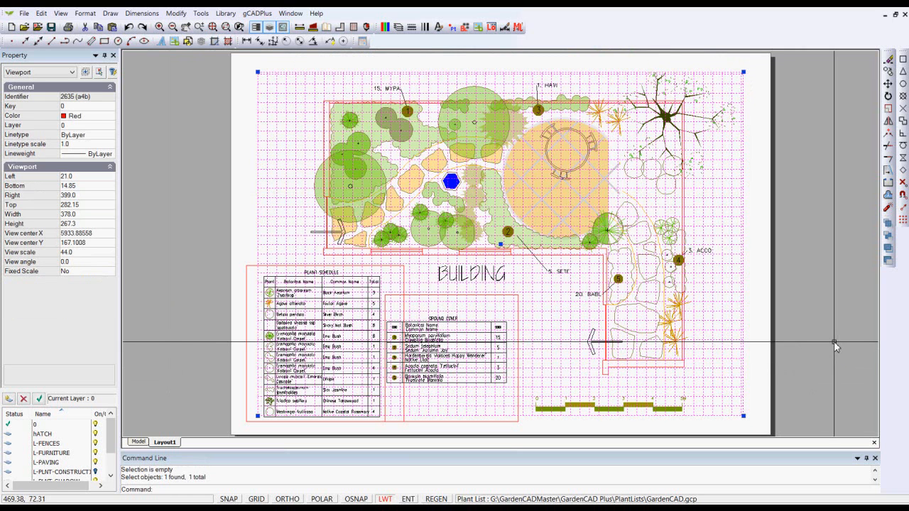
- View the garden plan viewport in model space, then display it back on the layout sheet
left_click(141, 442)
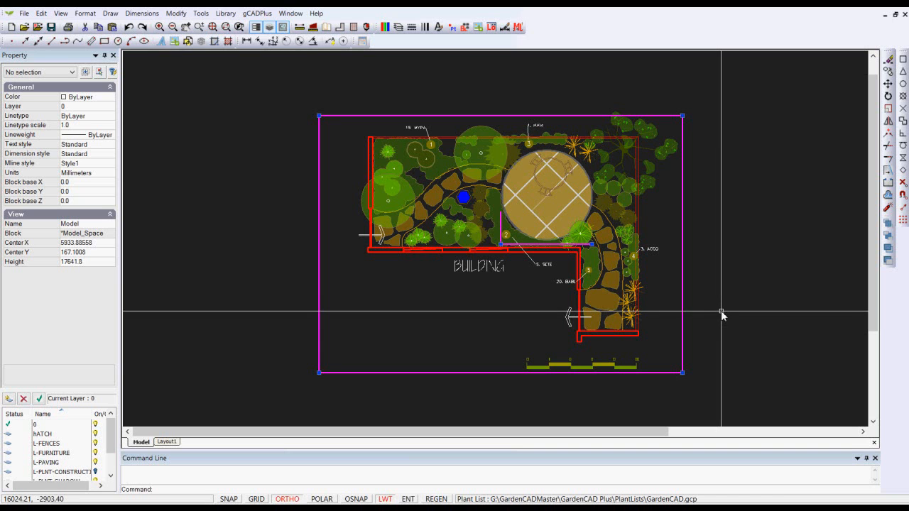
right_click(722, 315)
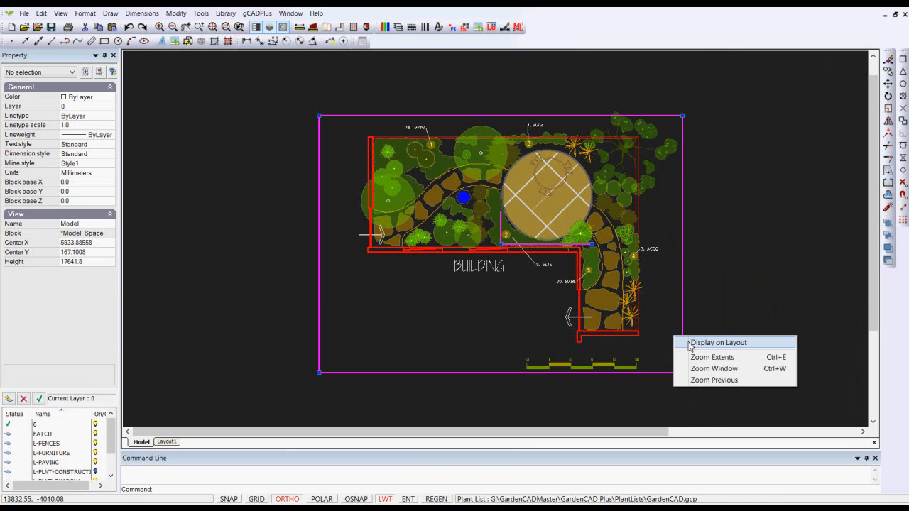
left_click(717, 342)
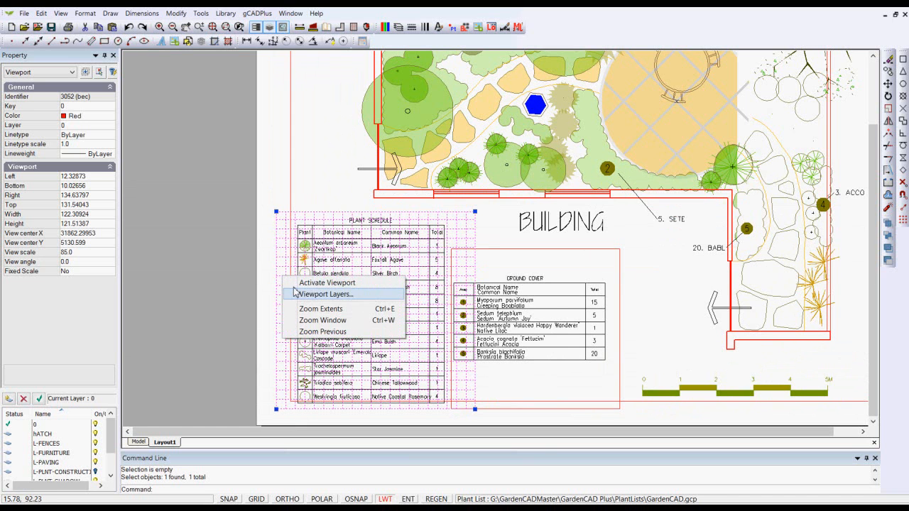
- View the plant schedule table in model space, return it to the layout and deactivate its viewport
left_click(327, 282)
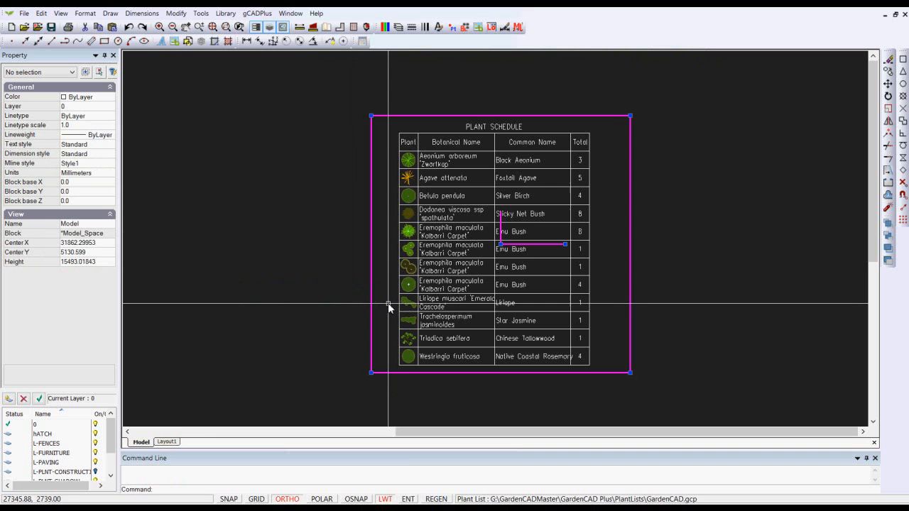
mouse_move(466, 233)
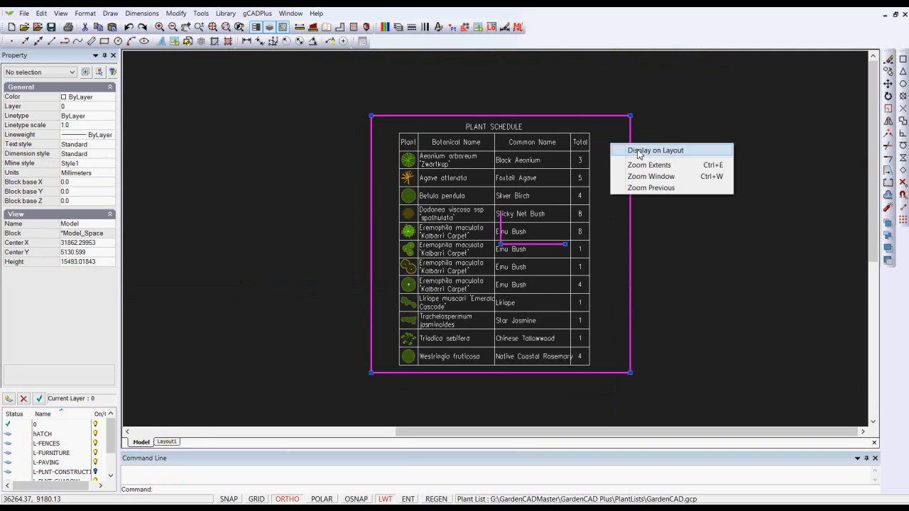
left_click(655, 151)
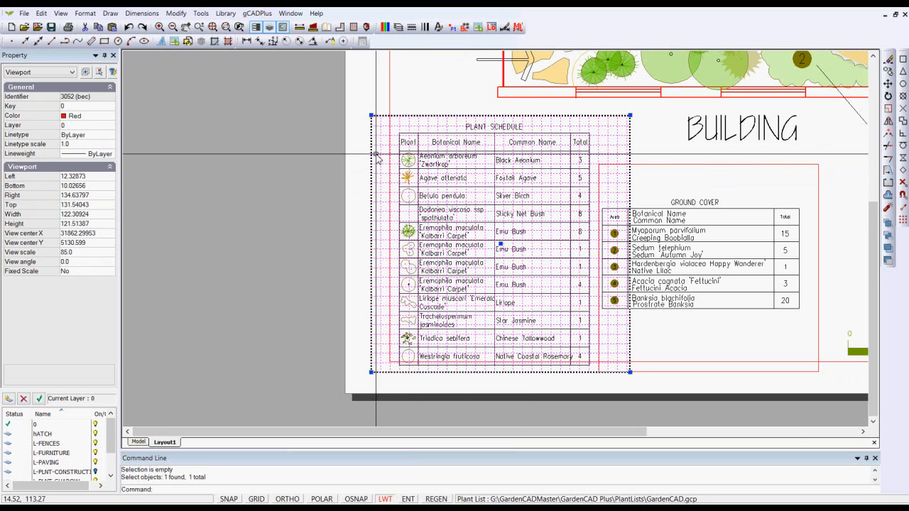
mouse_move(545, 93)
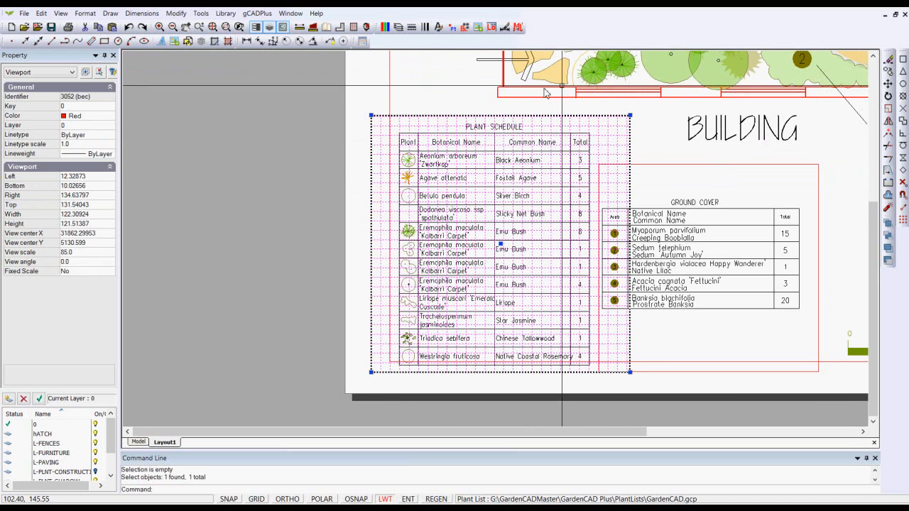
right_click(547, 94)
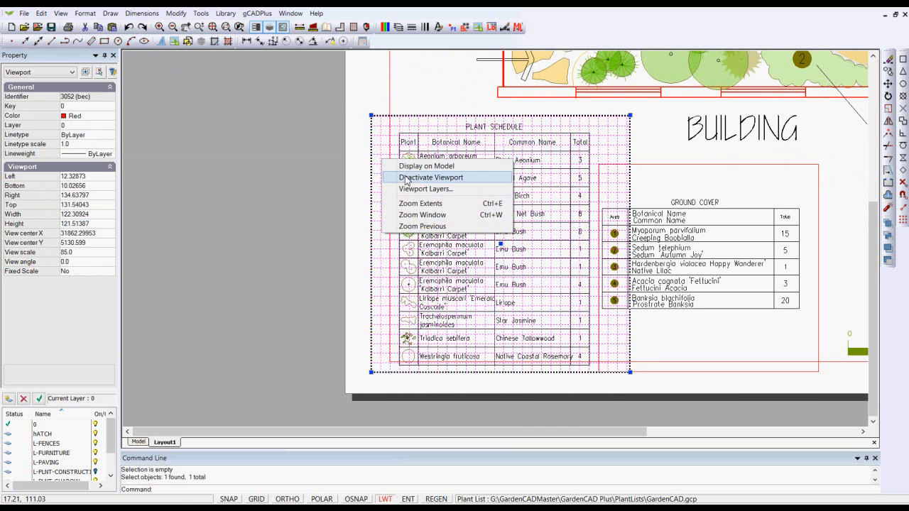
left_click(431, 178)
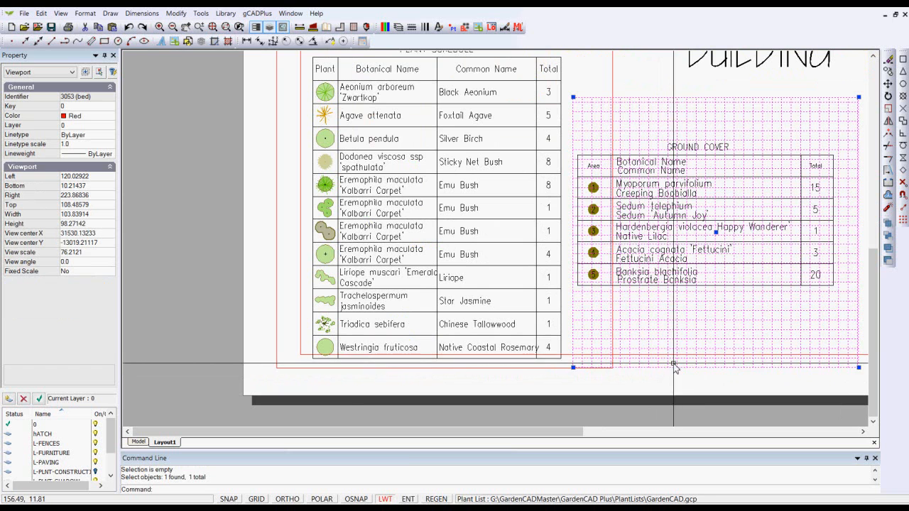
mouse_move(683, 364)
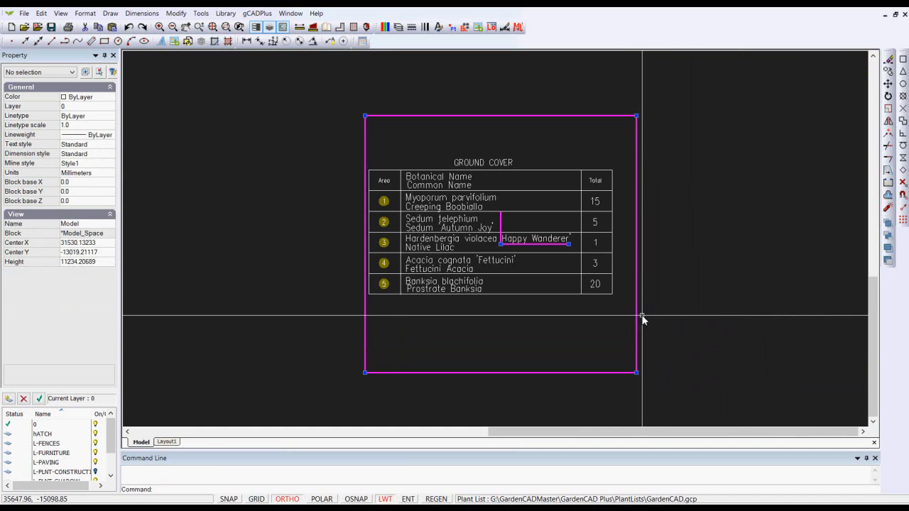
- Return the ground cover viewport from model space to the full layout sheet
right_click(642, 319)
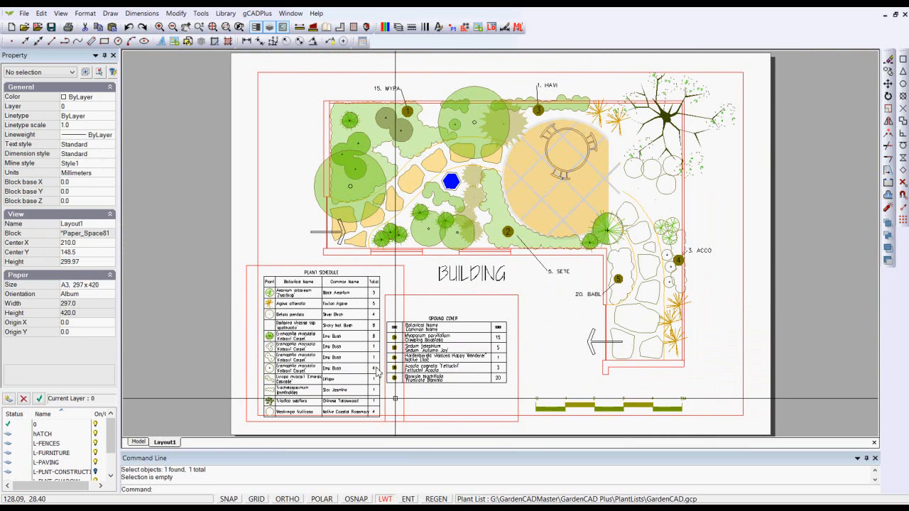
mouse_move(455, 429)
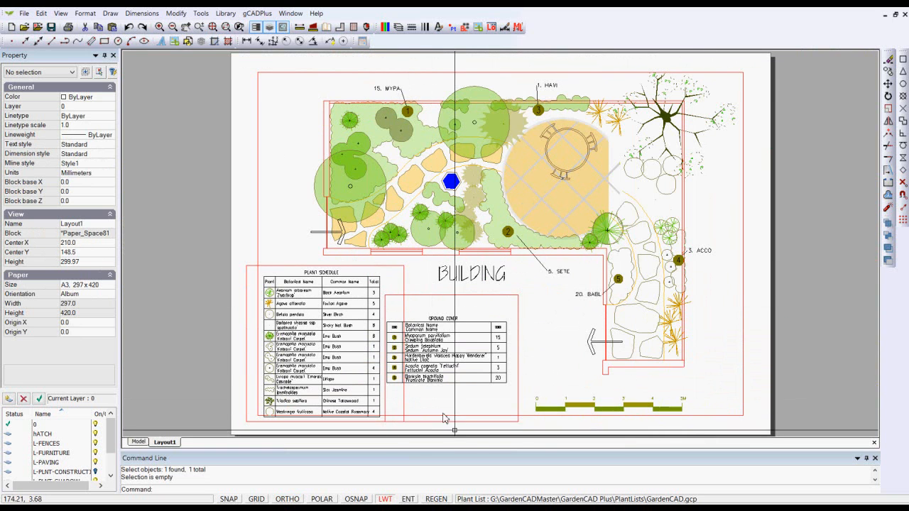
mouse_move(490, 426)
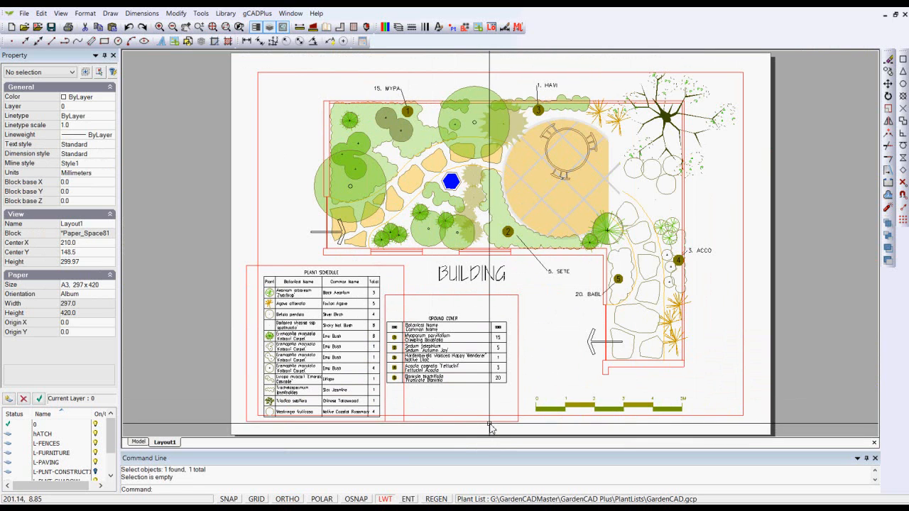
mouse_move(489, 425)
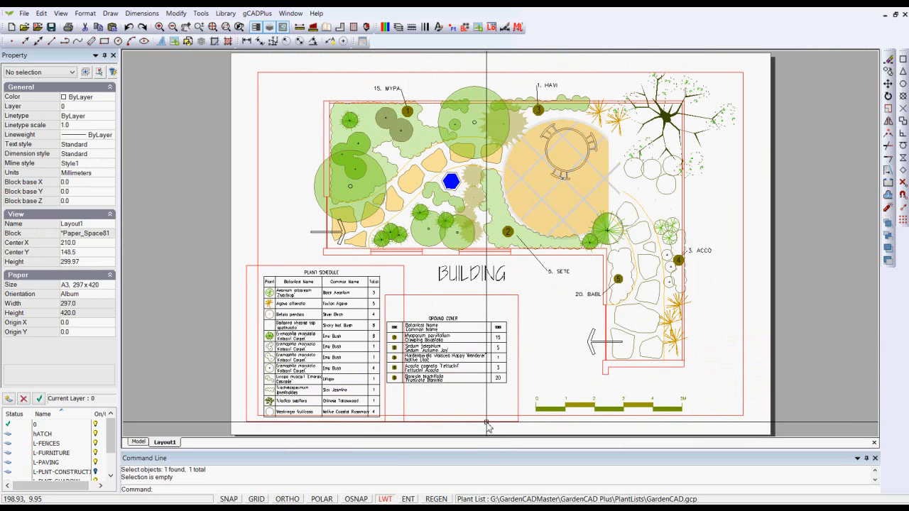
- Colour the selected viewport borders white (255,255,255), clear the selection and hide the grid
left_click(452, 355)
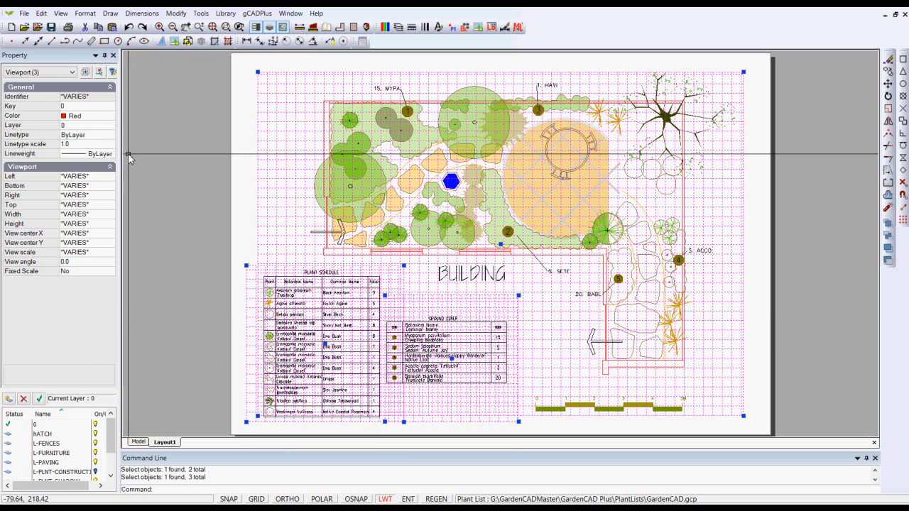
left_click(110, 117)
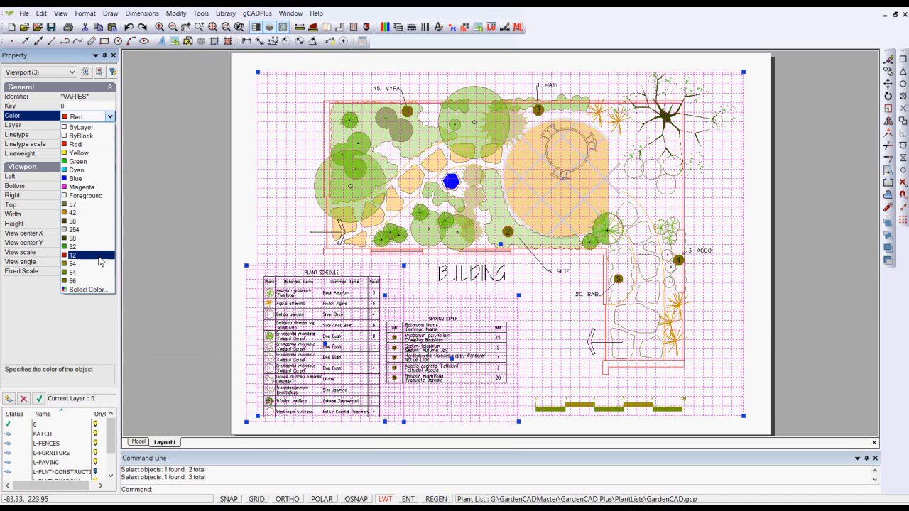
left_click(88, 290)
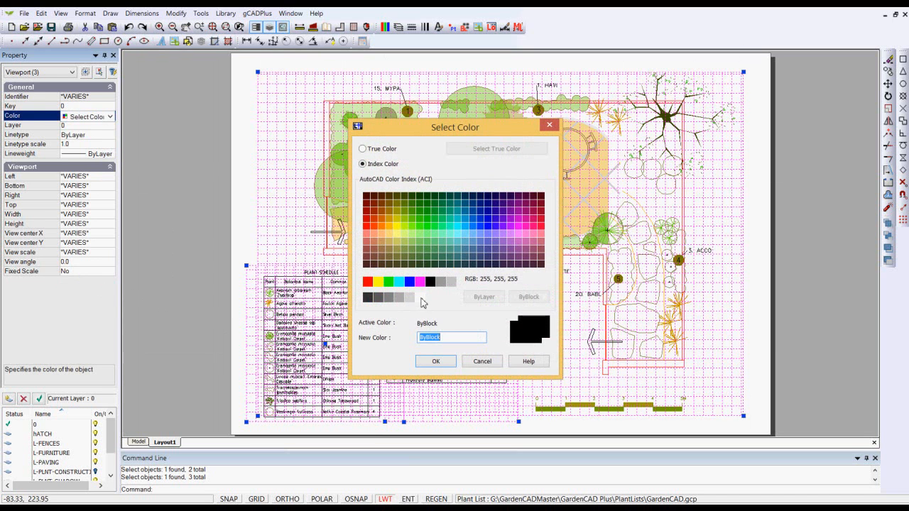
left_click(436, 362)
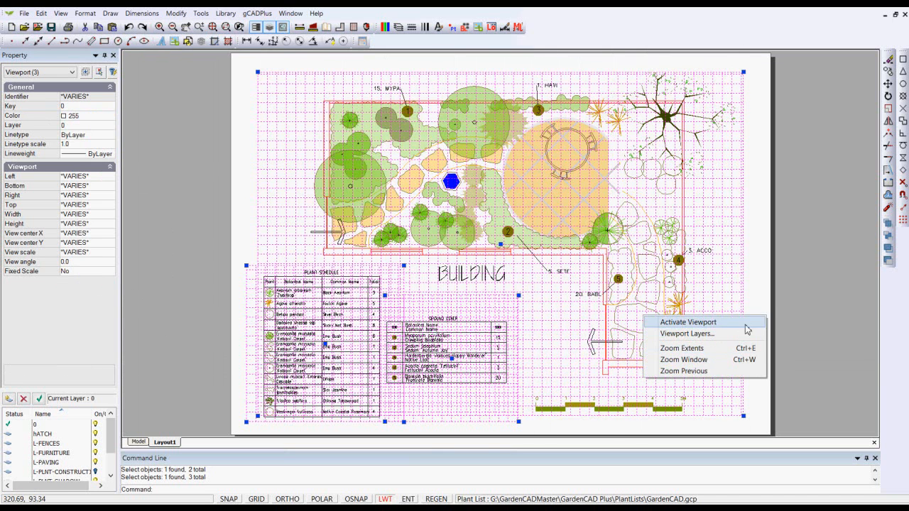
left_click(790, 310)
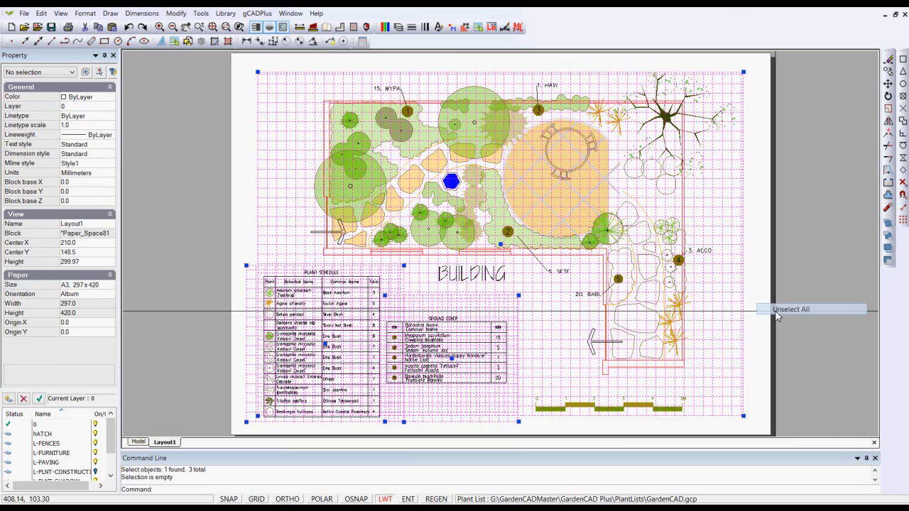
left_click(790, 310)
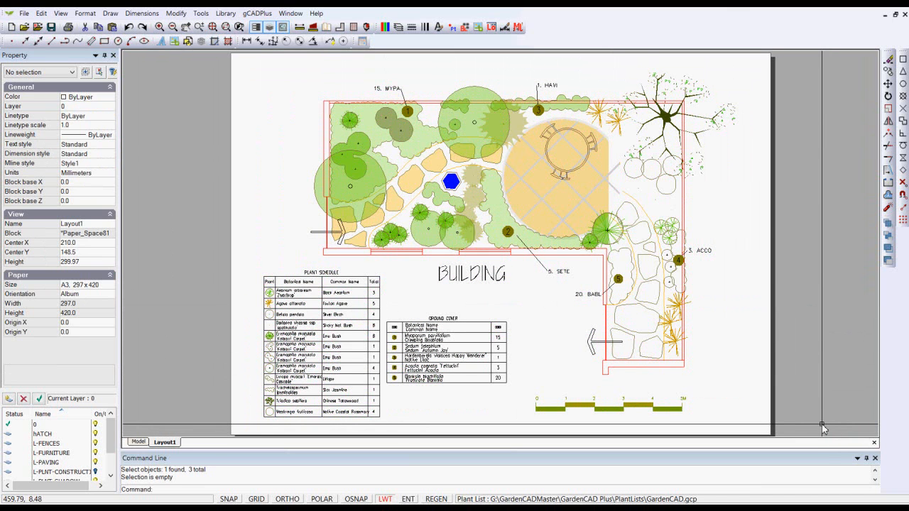
mouse_move(821, 424)
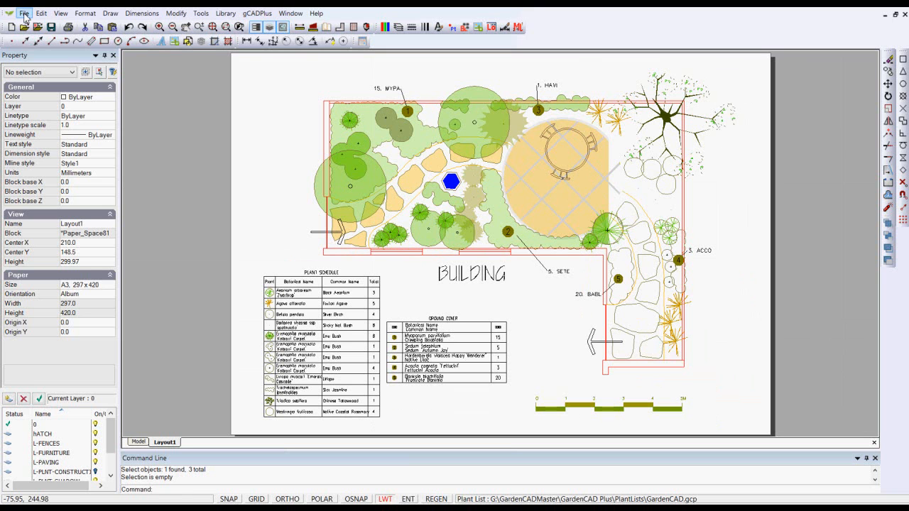
- Save the sheet as a windowed high-quality PDF, overwriting the existing file in Temp
left_click(24, 13)
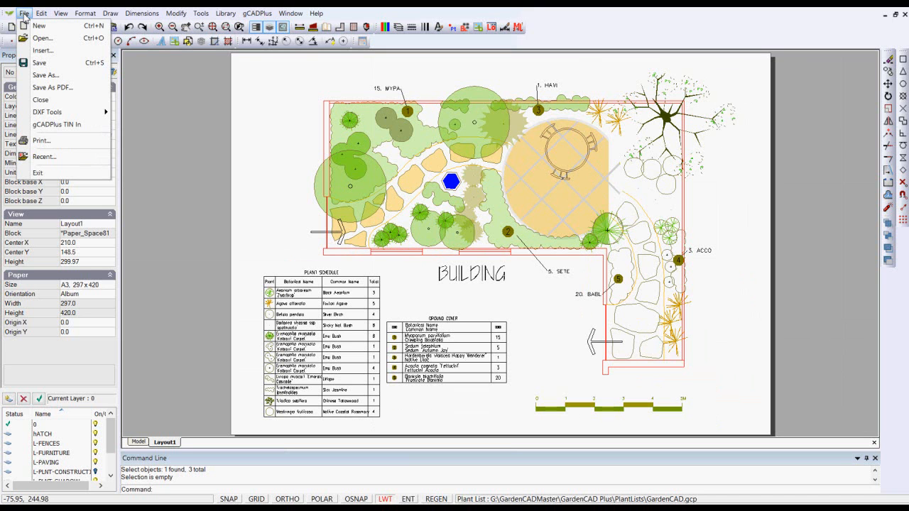
left_click(24, 13)
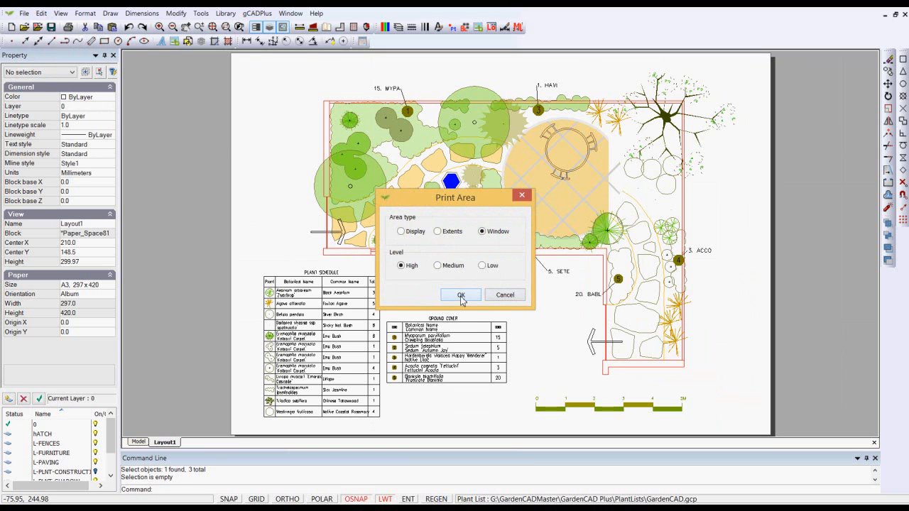
left_click(461, 294)
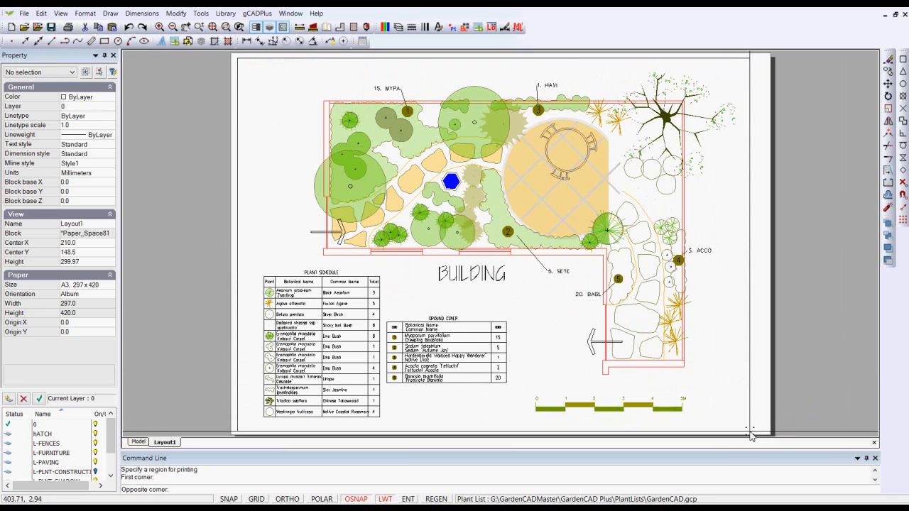
mouse_move(752, 437)
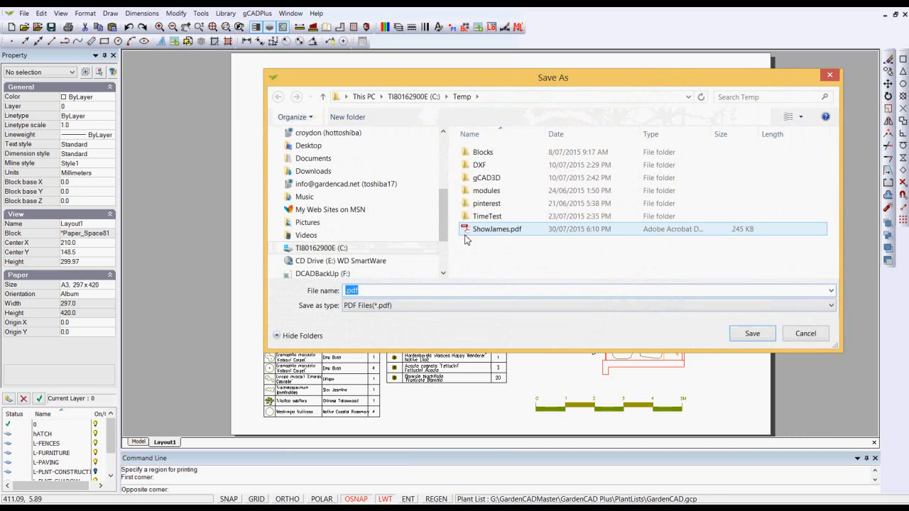
left_click(753, 332)
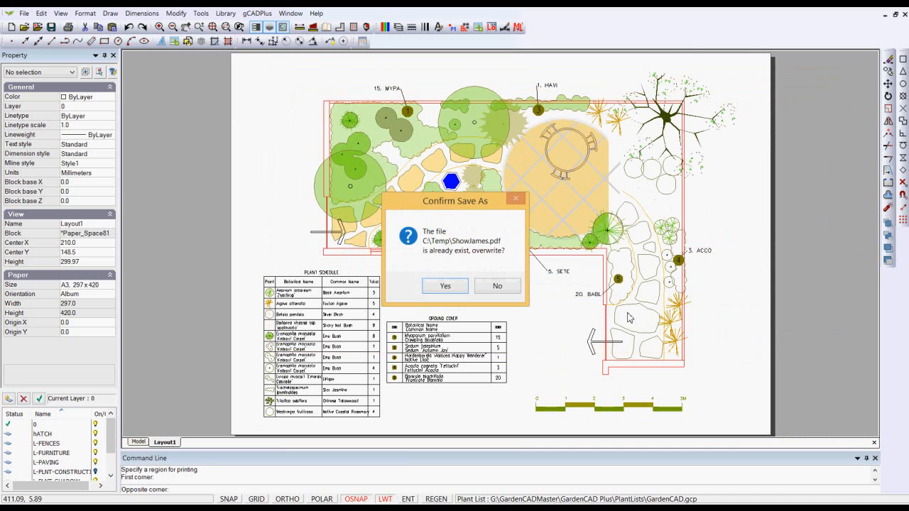
left_click(444, 286)
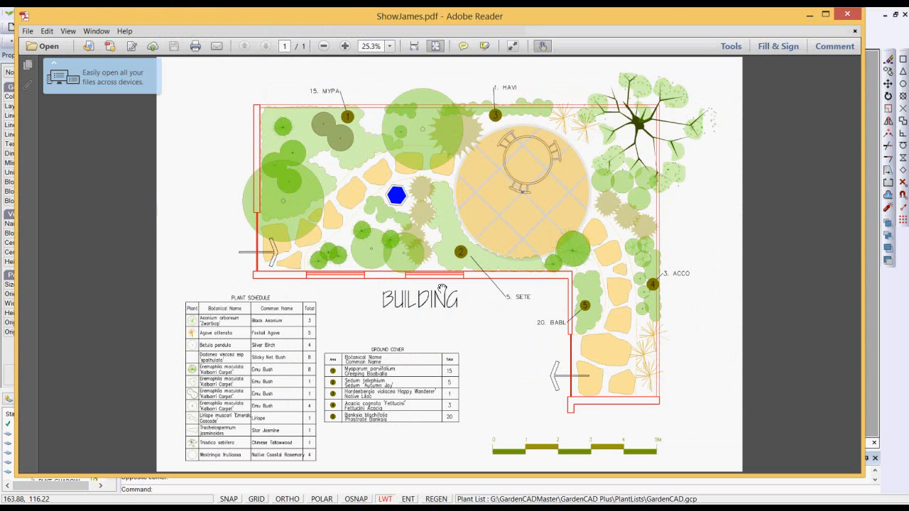
mouse_move(336, 64)
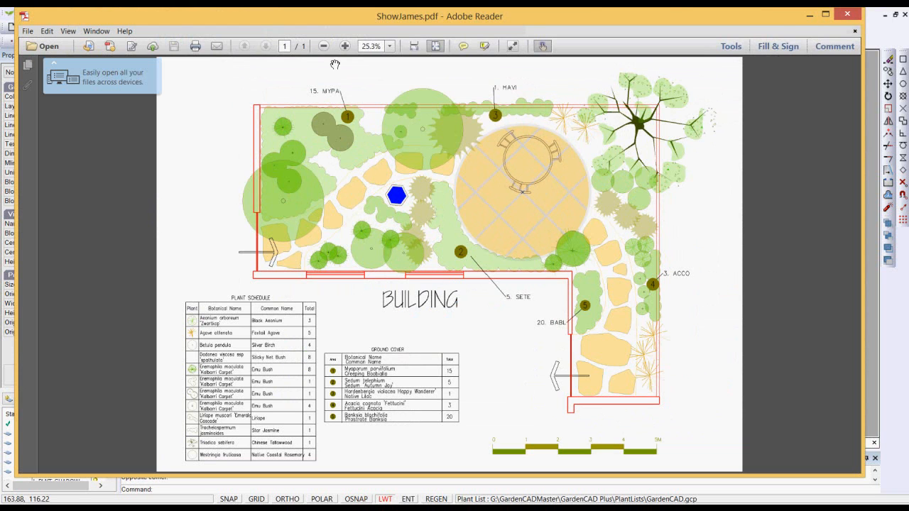
left_click(345, 45)
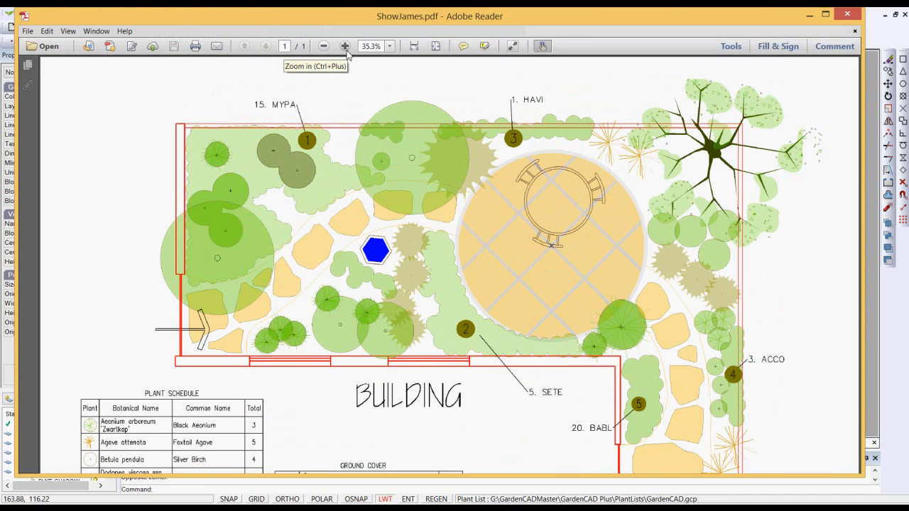
left_click(345, 46)
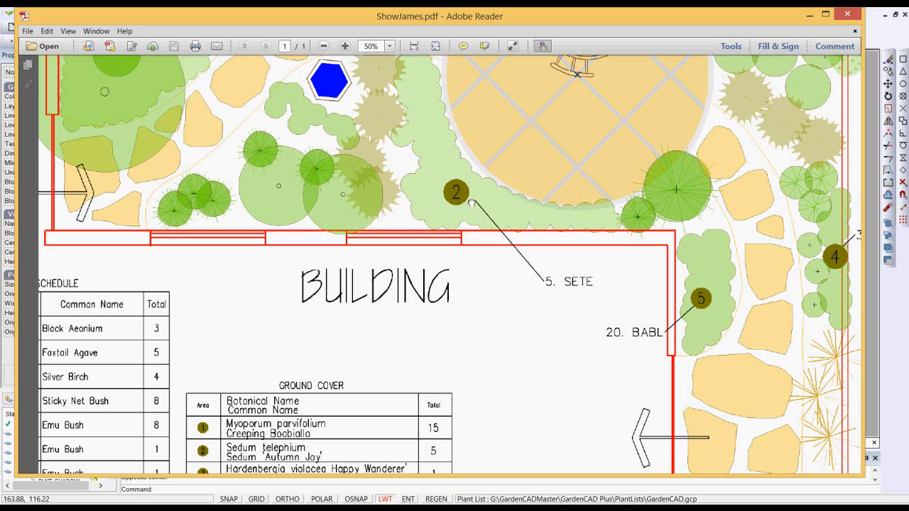
mouse_move(671, 257)
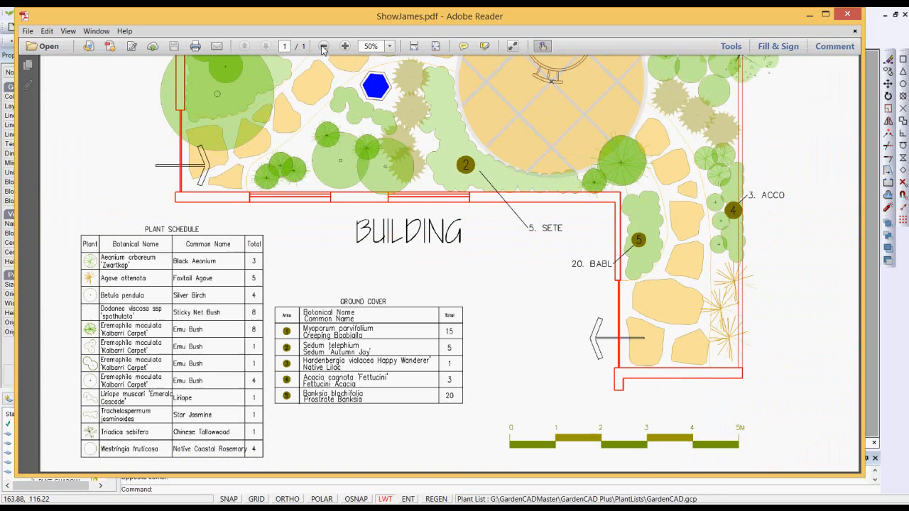
left_click(324, 46)
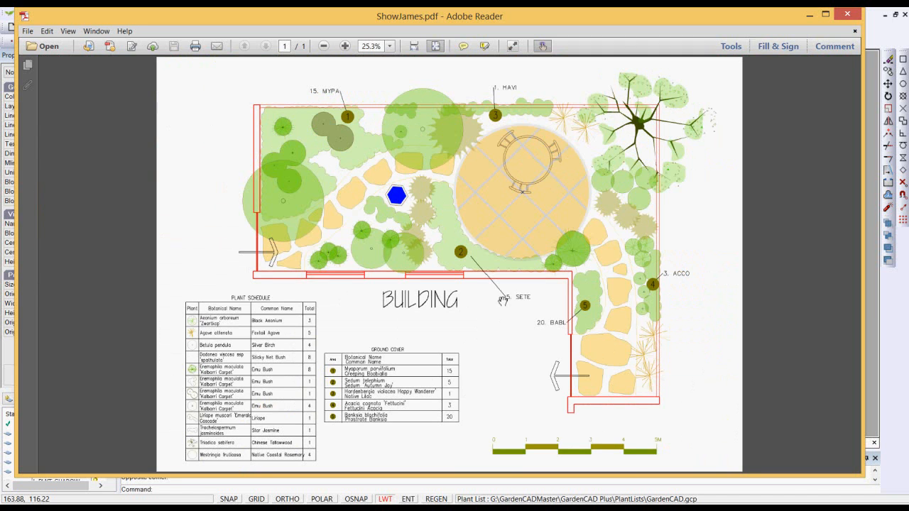
mouse_move(588, 205)
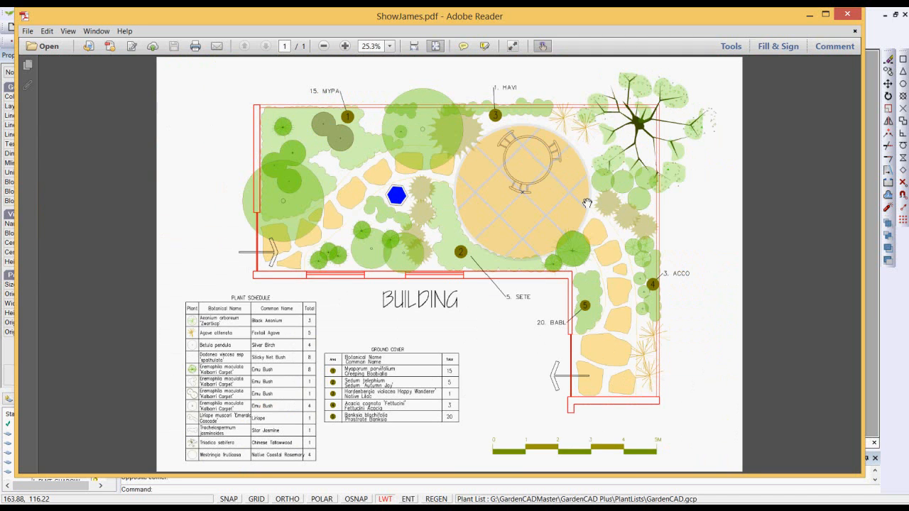